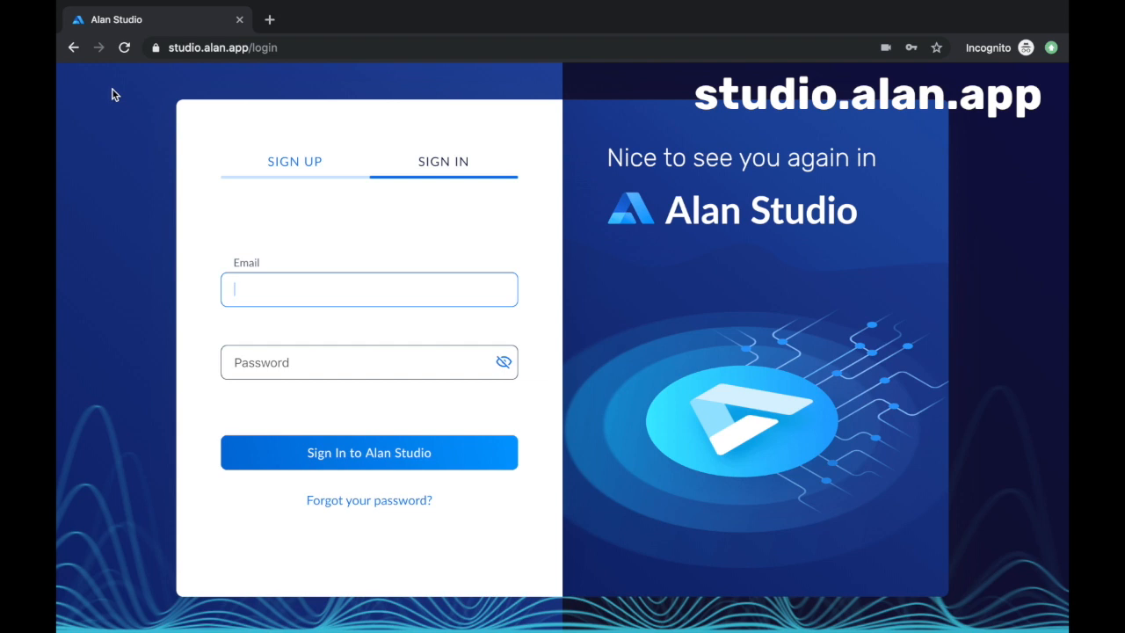
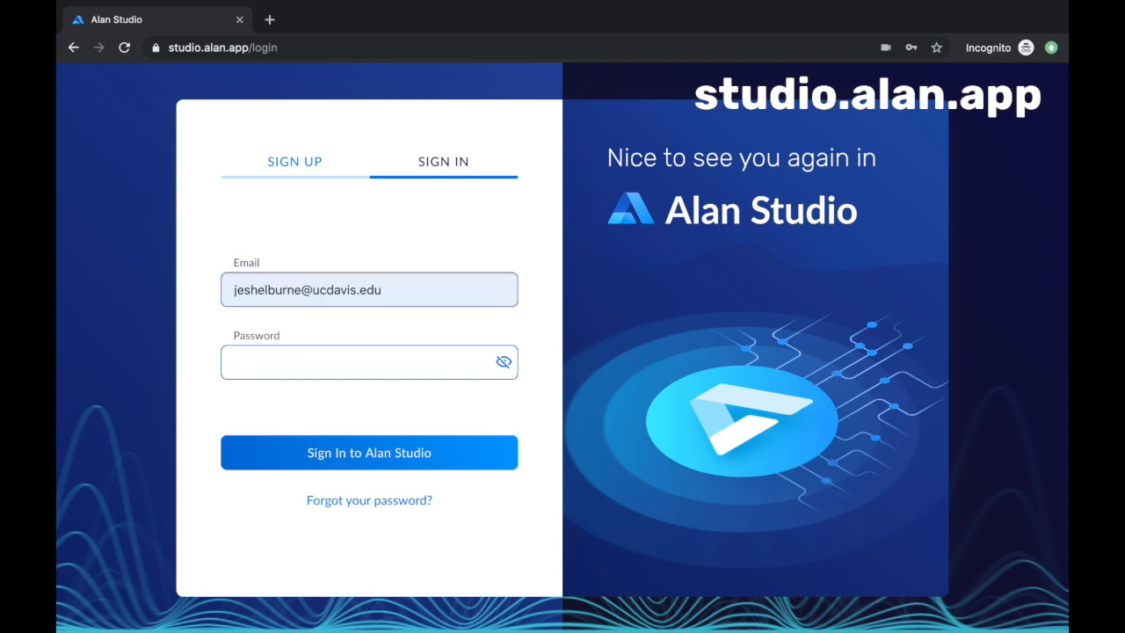
pyautogui.click(369, 452)
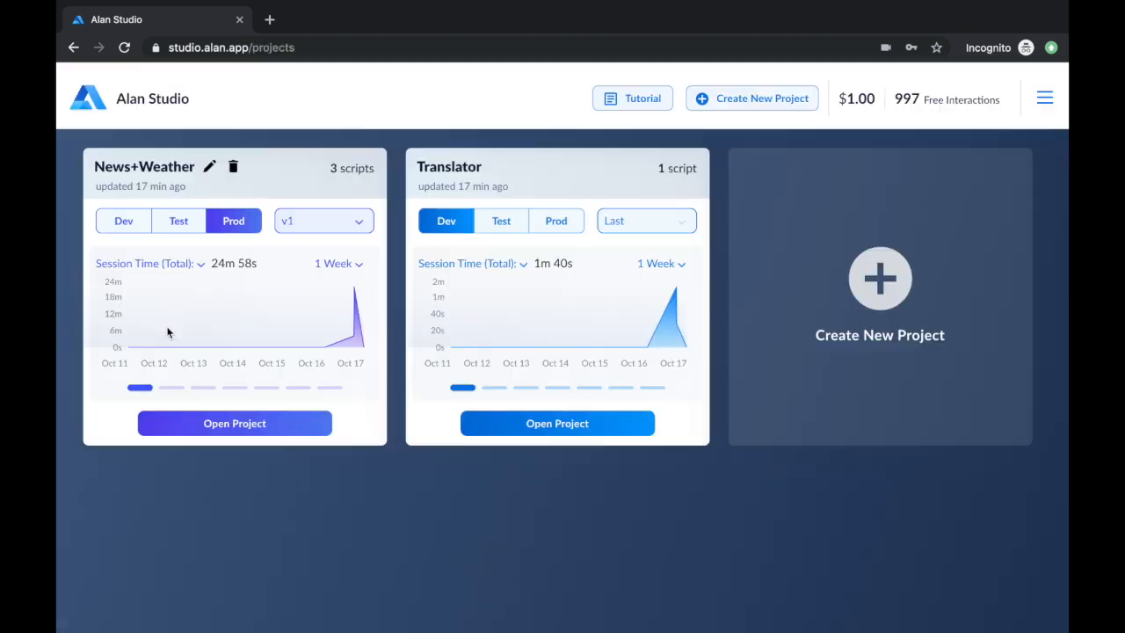
pyautogui.moveTo(167, 346)
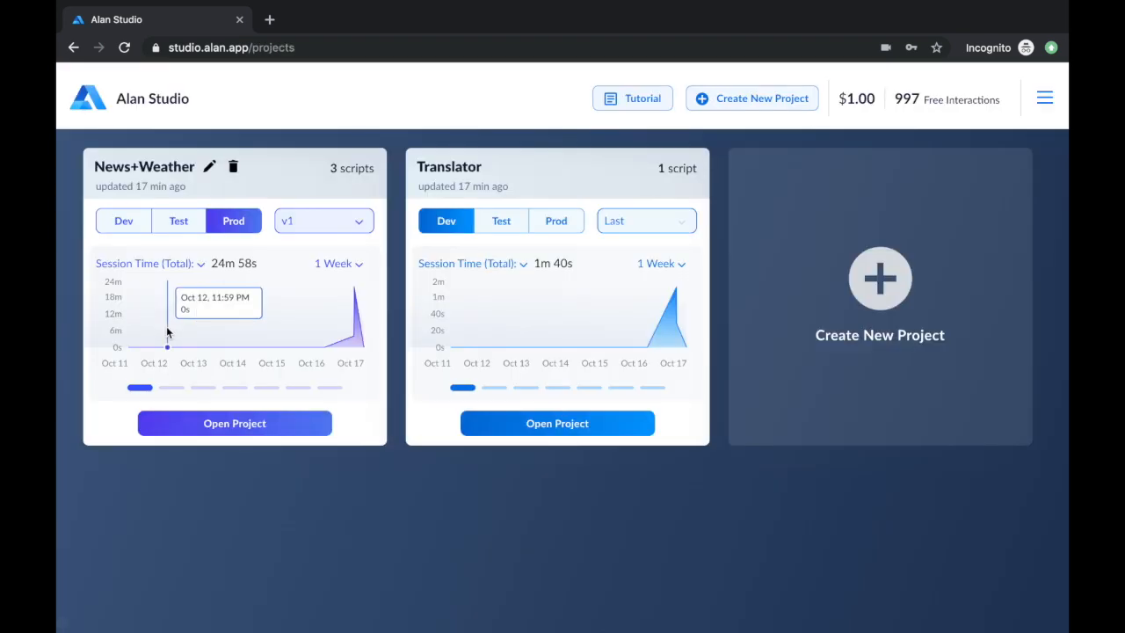
pyautogui.moveTo(349, 313)
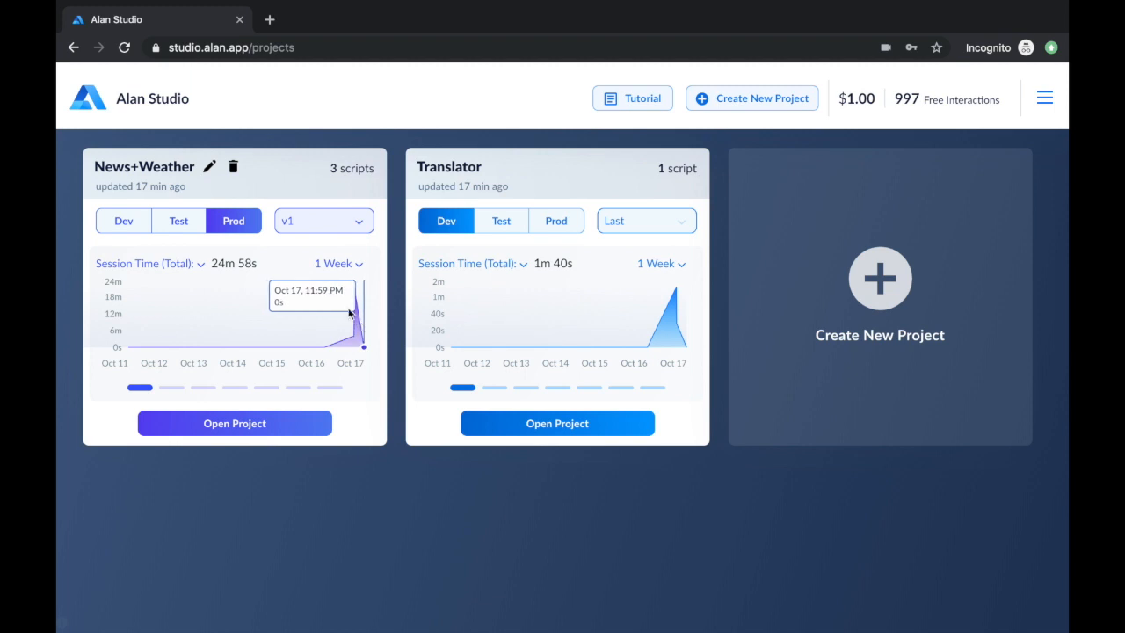
# Browse the News+Weather chart metrics and show session time
pyautogui.click(149, 264)
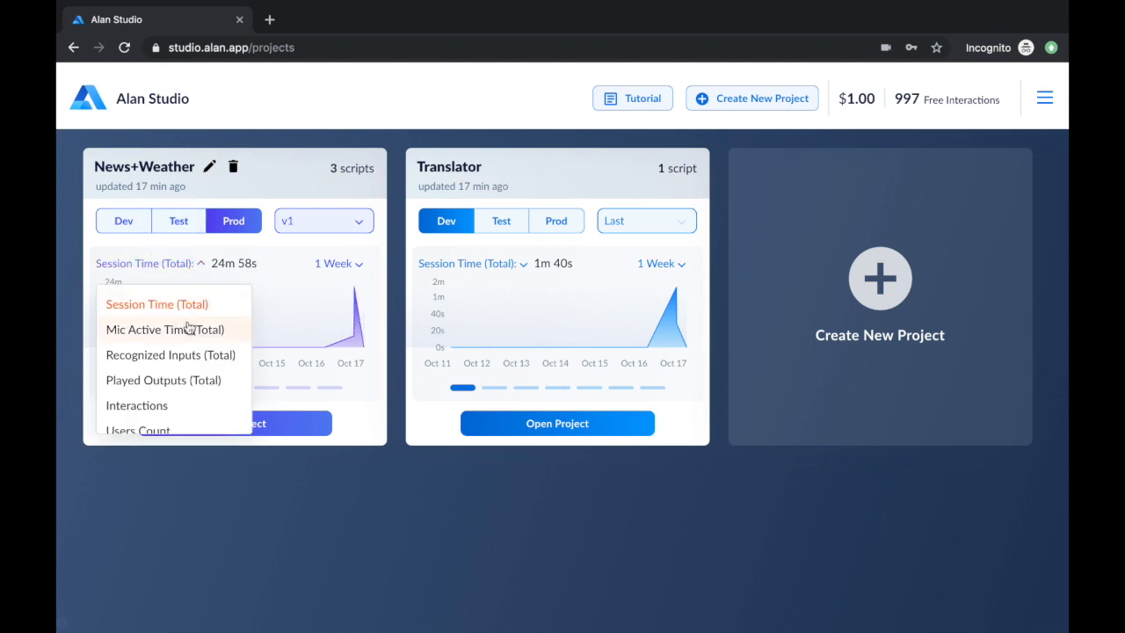
pyautogui.moveTo(182, 388)
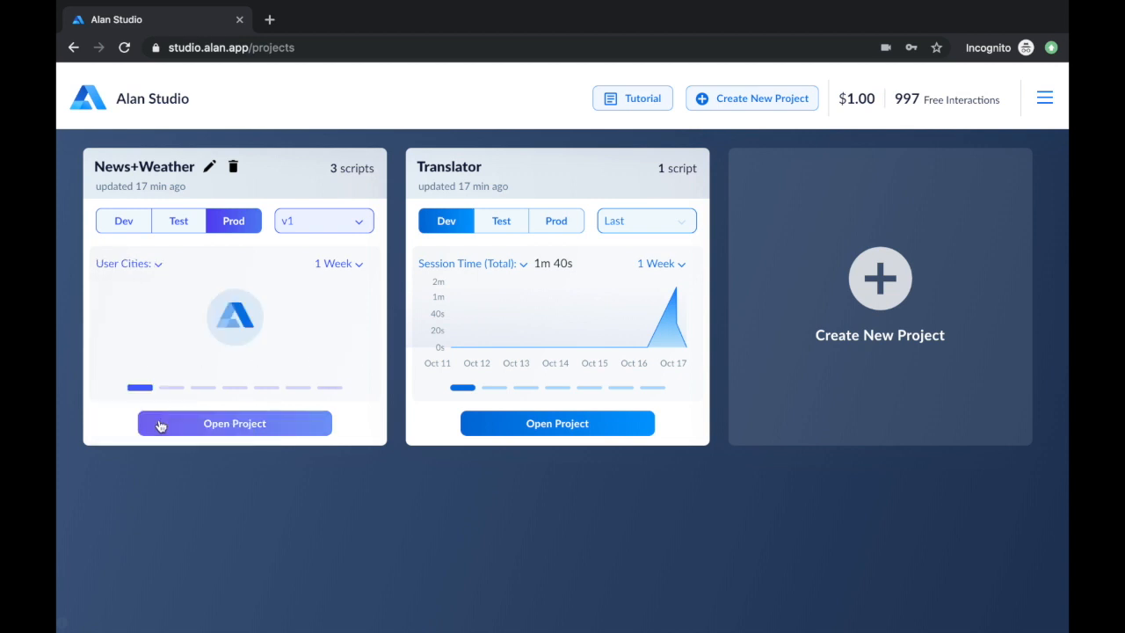
pyautogui.click(127, 264)
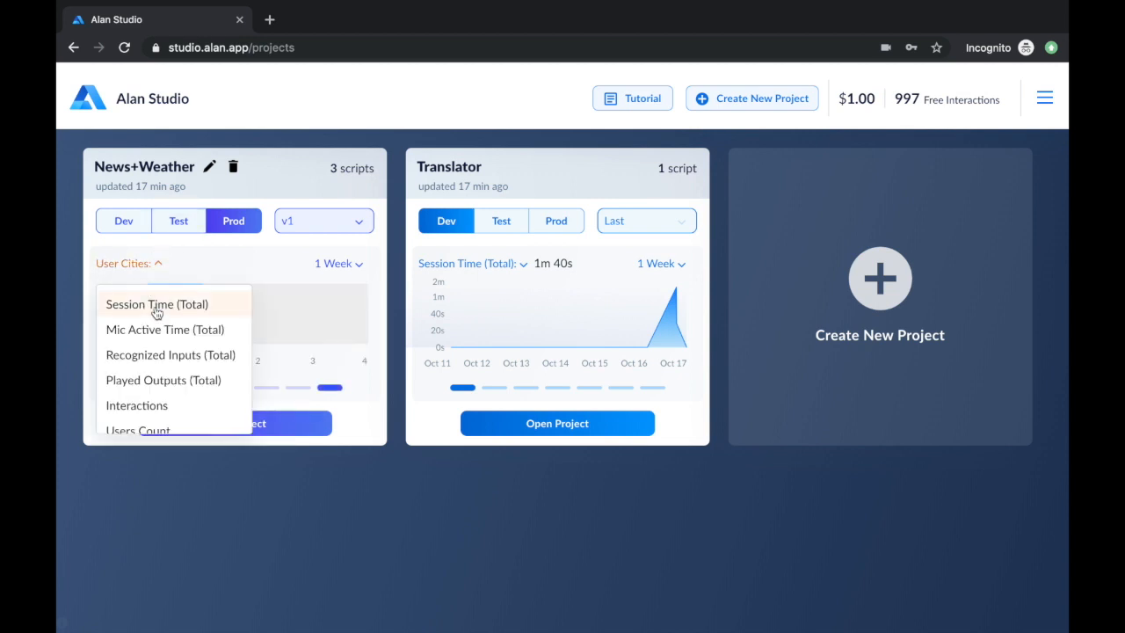
pyautogui.click(156, 303)
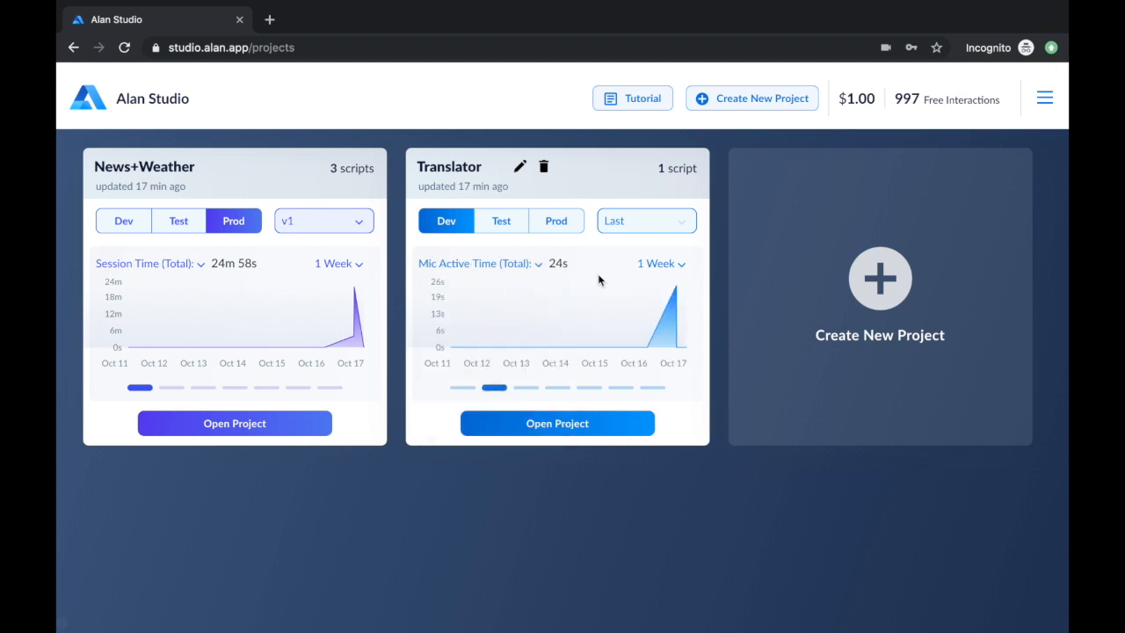
# Create a new project named Food Ordering
pyautogui.click(752, 98)
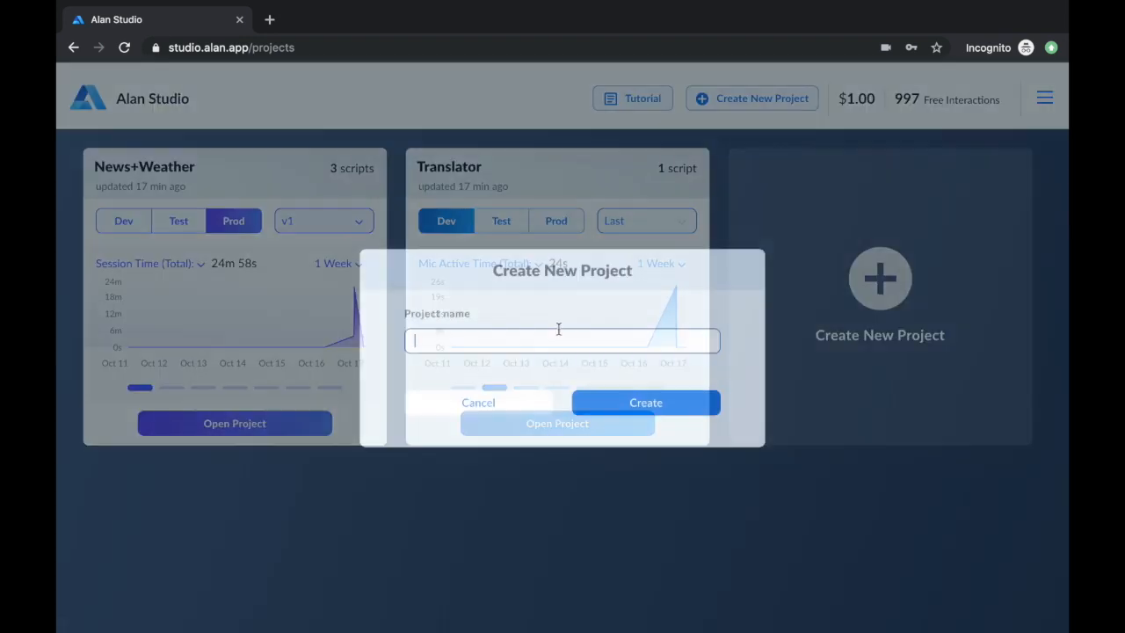
pyautogui.write('Food O')
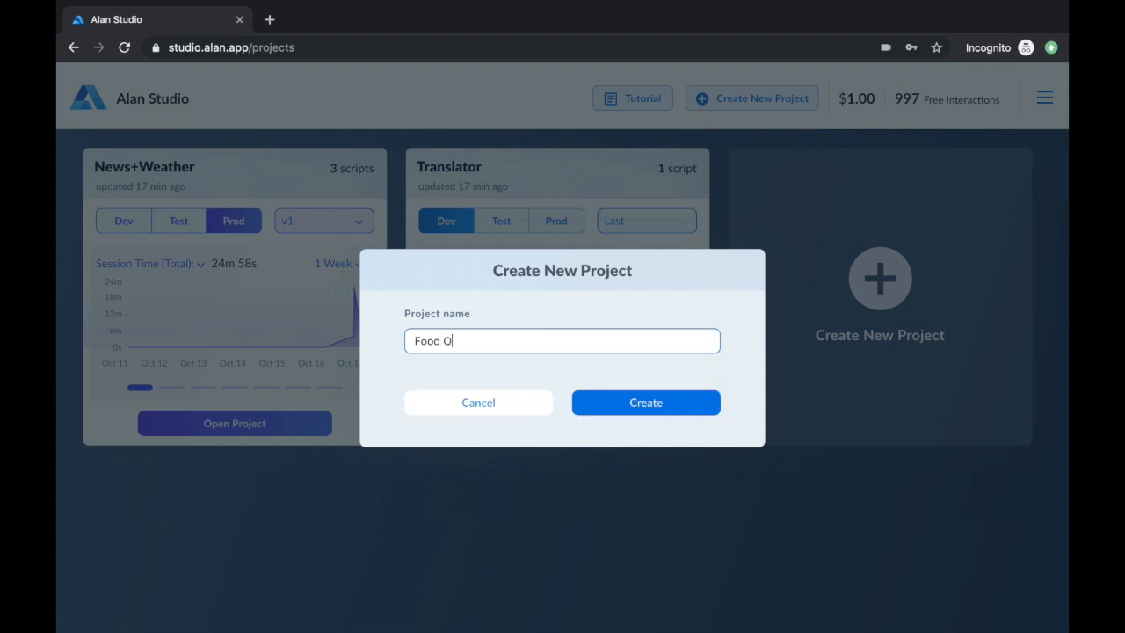
pyautogui.click(645, 403)
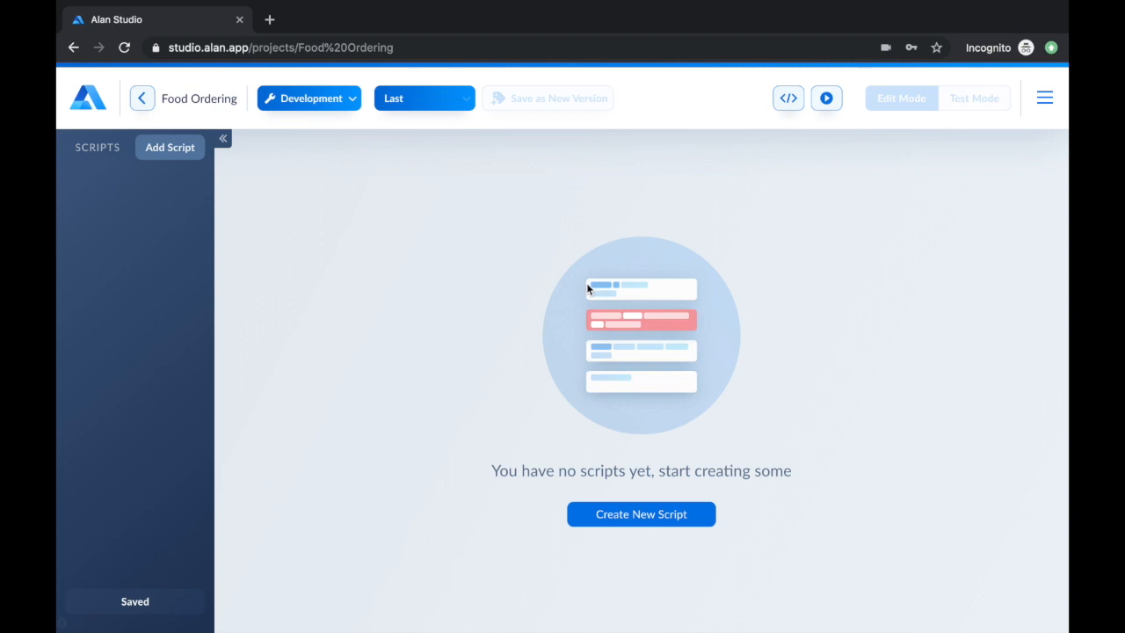
# Start adding a script and choose the Food_Ordering predefined template
pyautogui.click(169, 147)
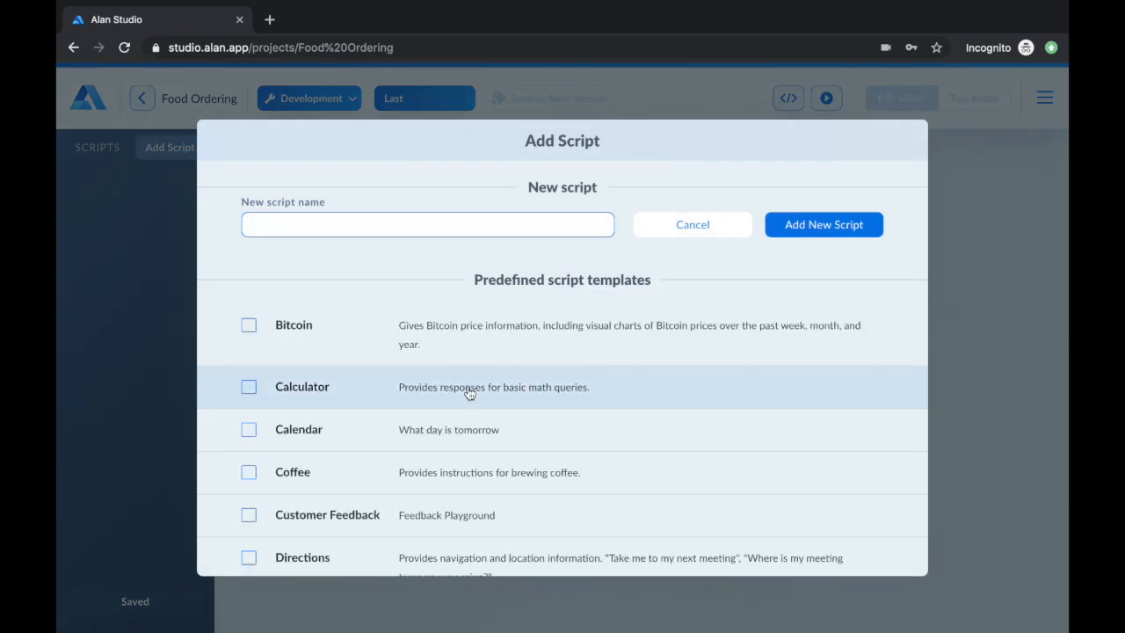
pyautogui.scroll(-3)
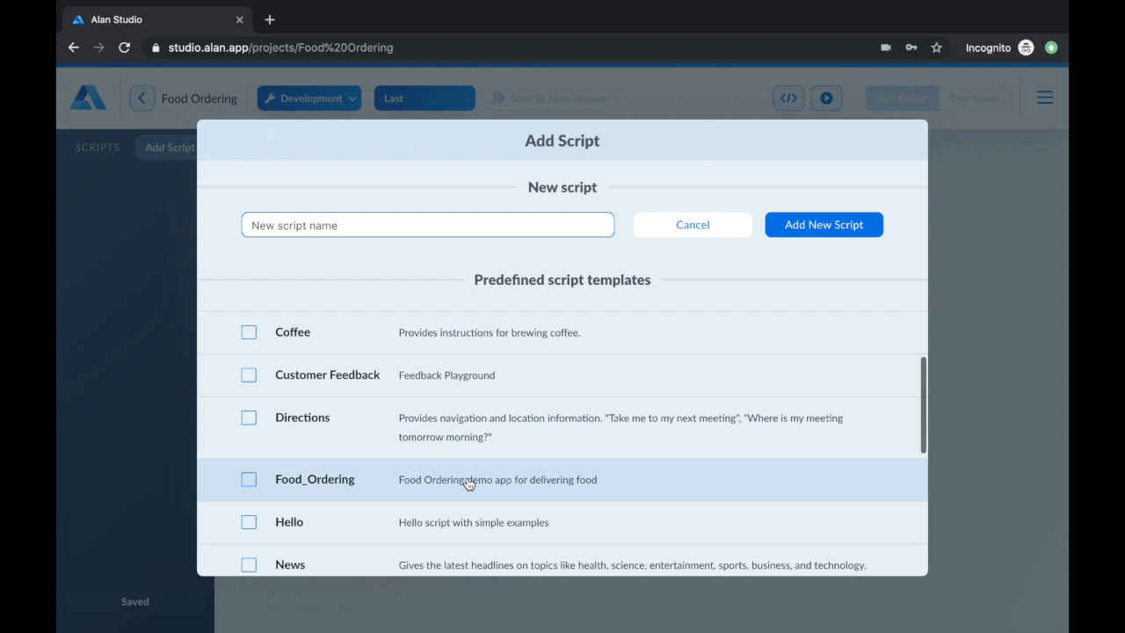
pyautogui.click(250, 479)
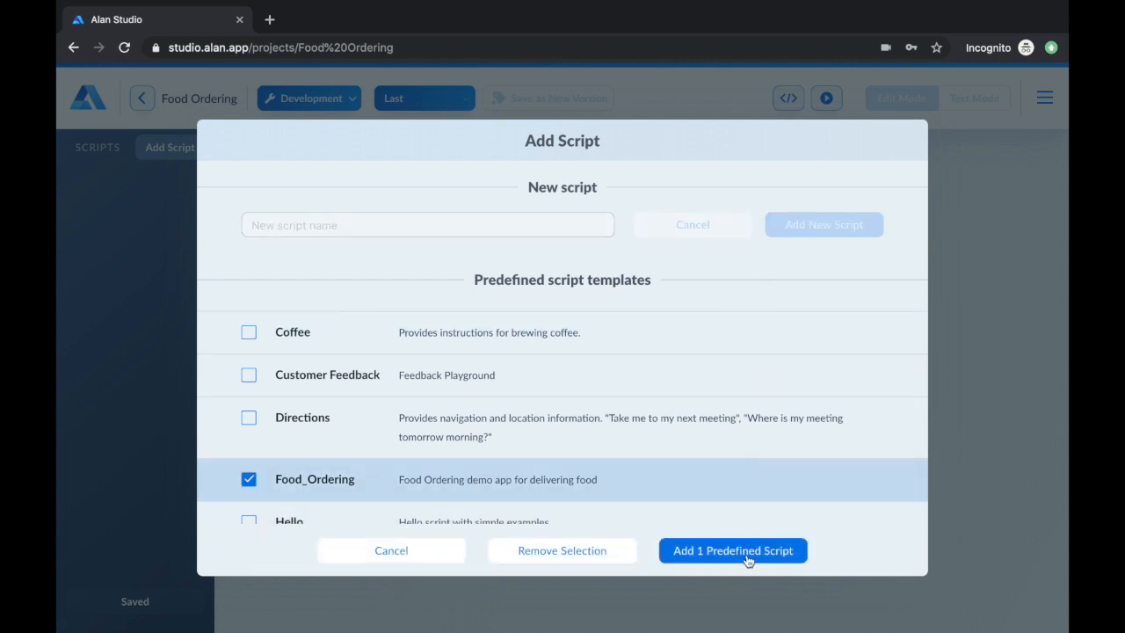
# Add the Food_Ordering predefined script to the project
pyautogui.click(731, 550)
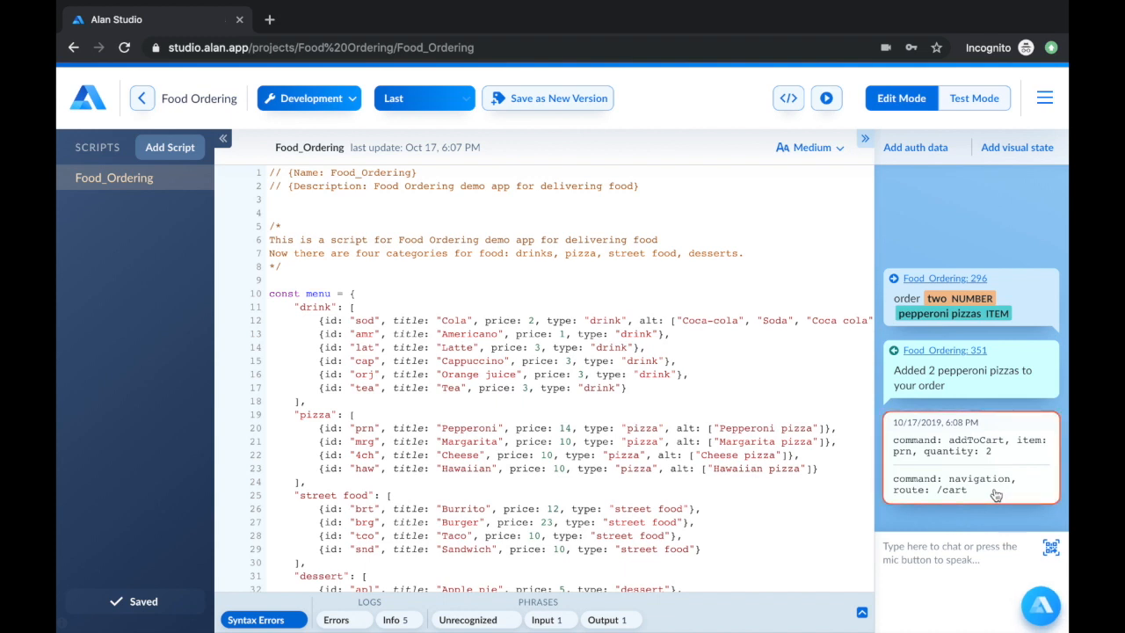
pyautogui.scroll(-3)
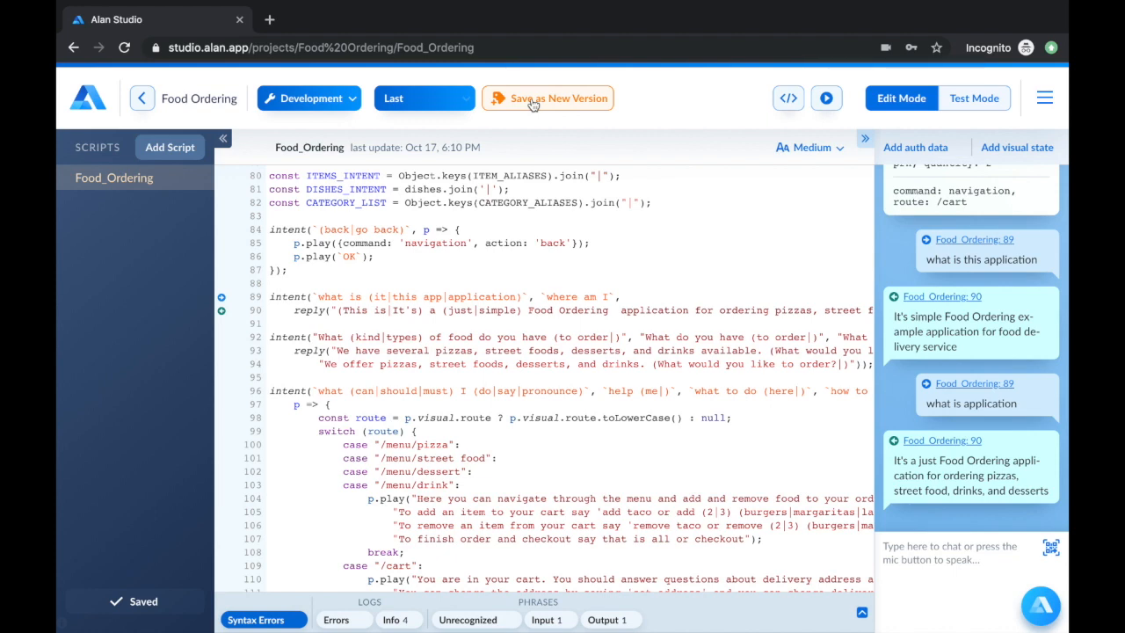
# Save the Food_Ordering script as a new version named v1
pyautogui.click(548, 98)
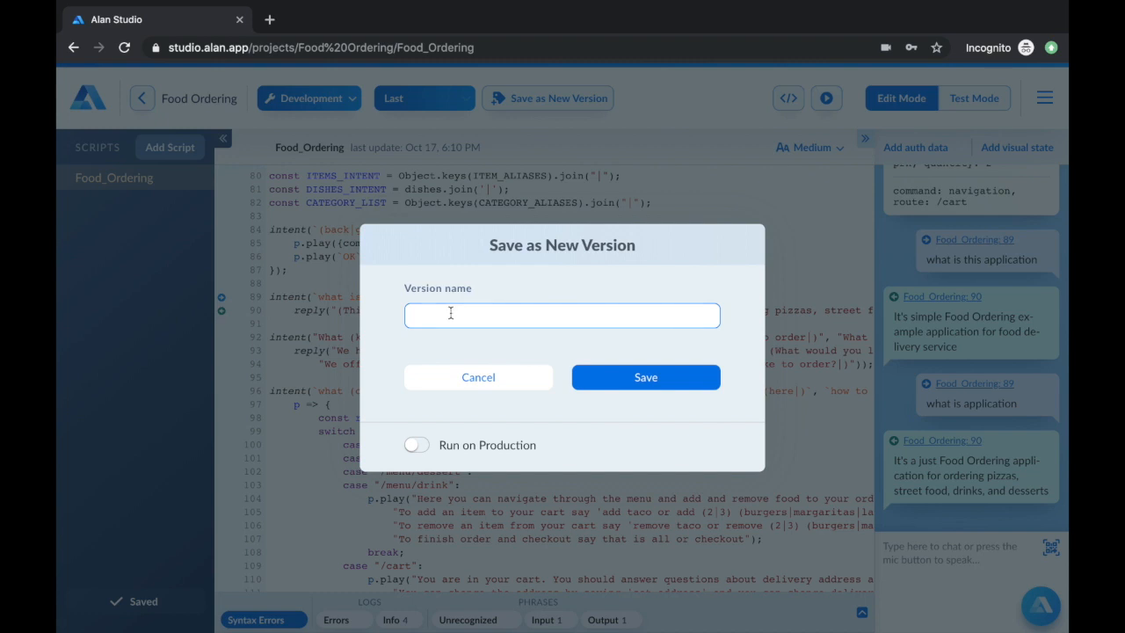
pyautogui.write('v1')
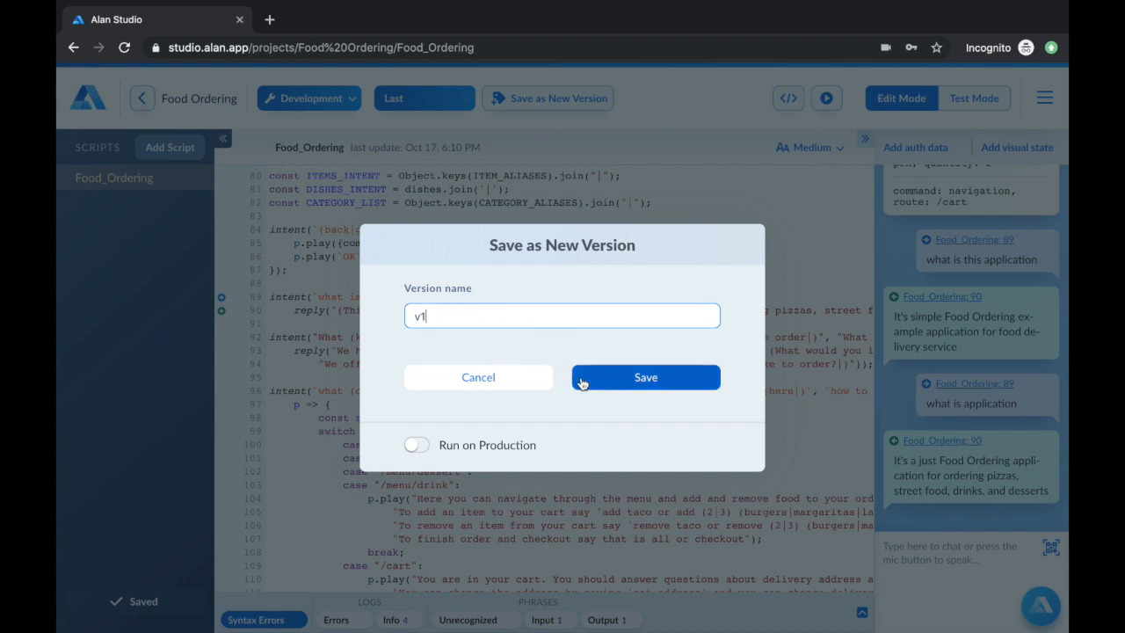
pyautogui.moveTo(487, 450)
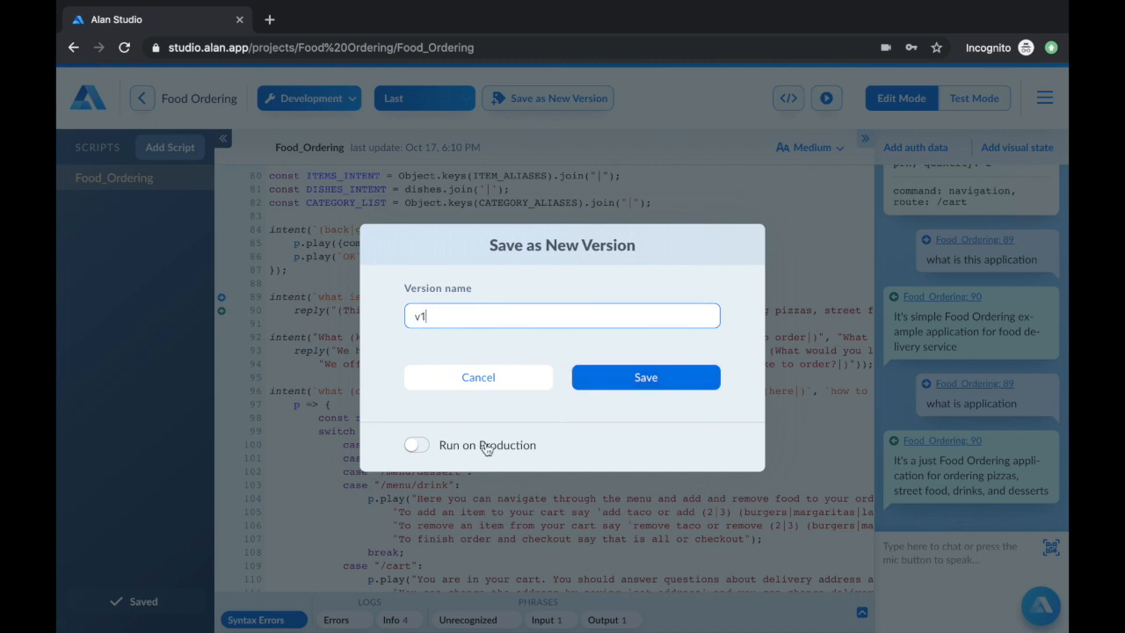
pyautogui.moveTo(466, 445)
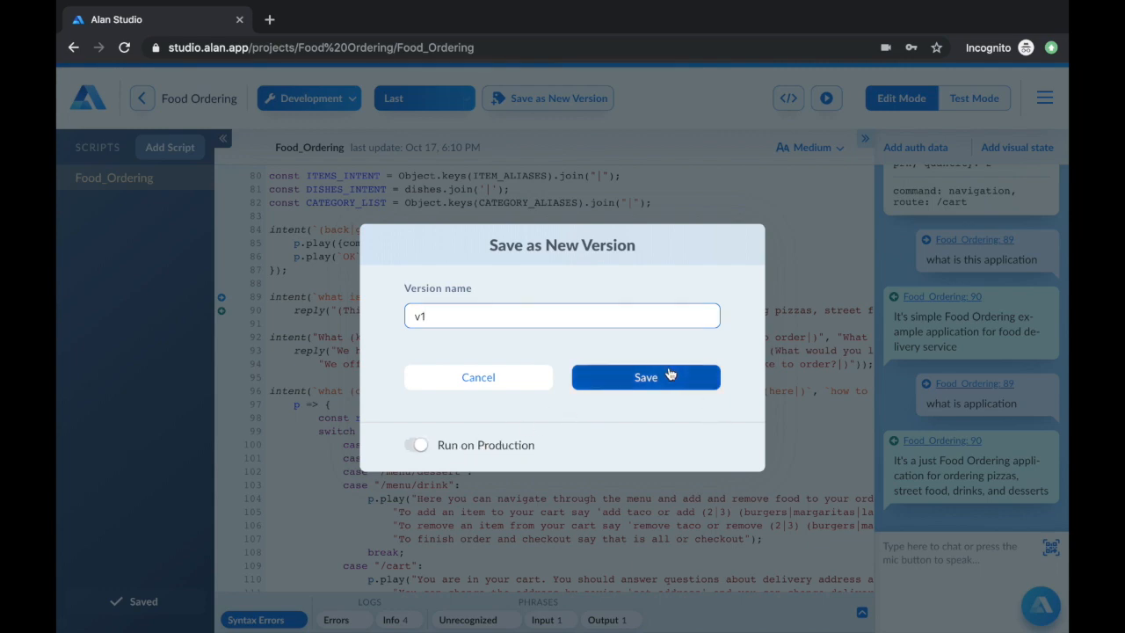
pyautogui.click(645, 376)
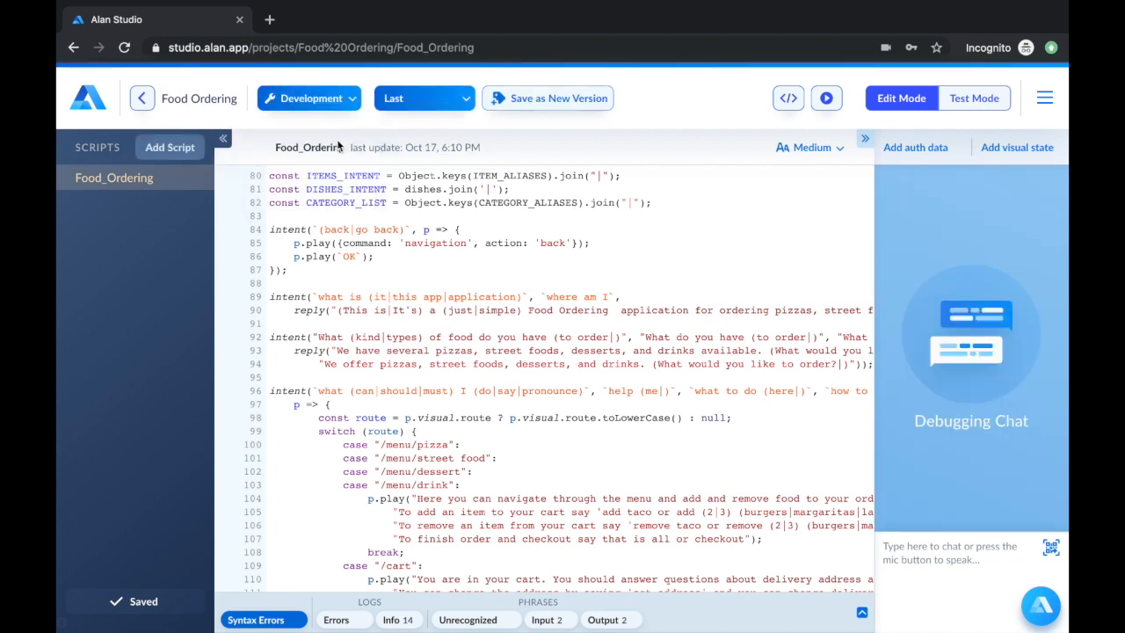
pyautogui.moveTo(492, 82)
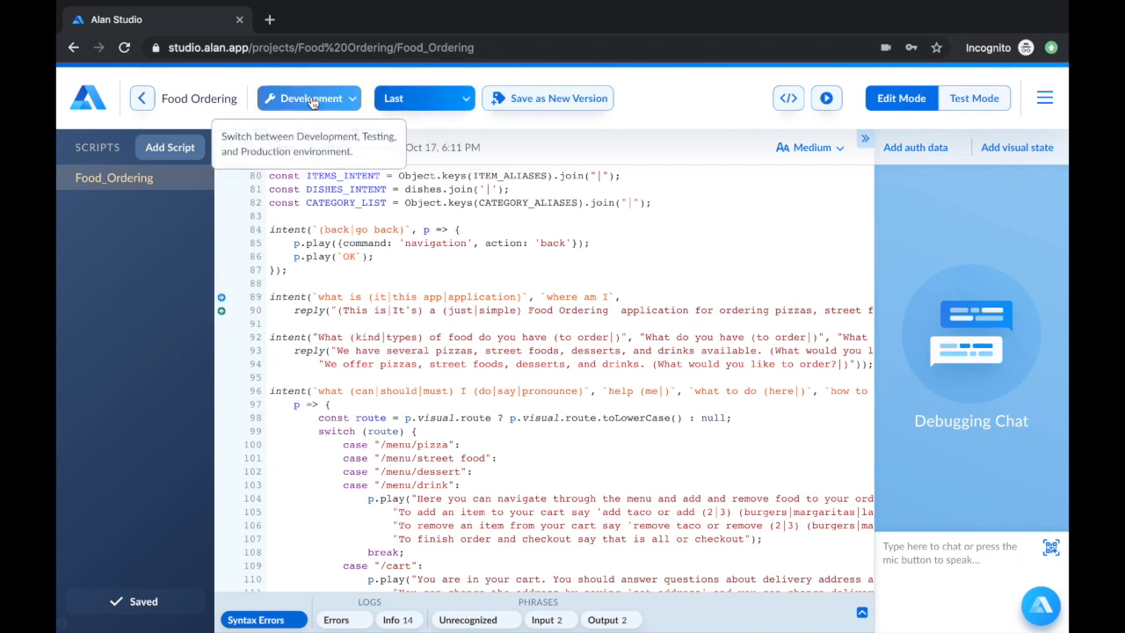
# Switch the script between the Testing and Production environments
pyautogui.click(309, 98)
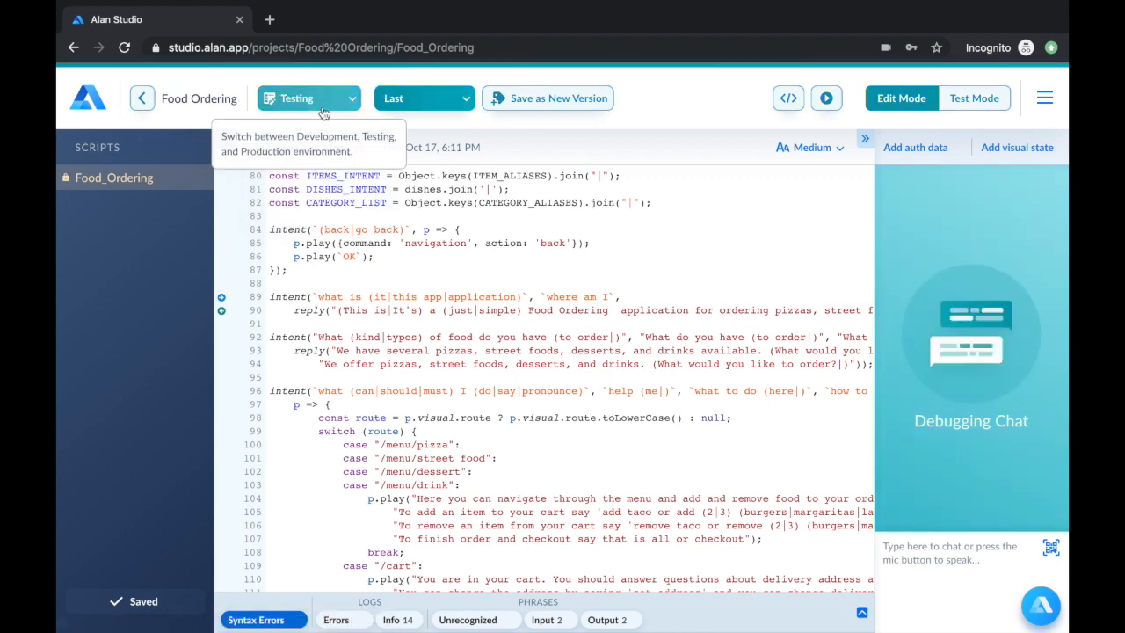
pyautogui.click(310, 99)
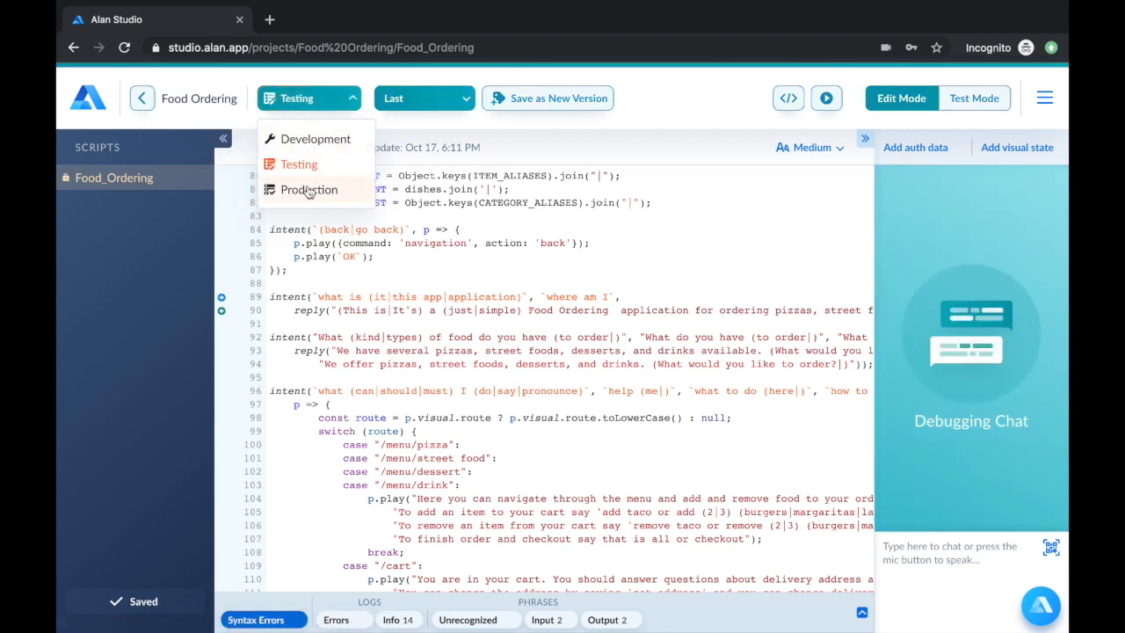
pyautogui.click(307, 190)
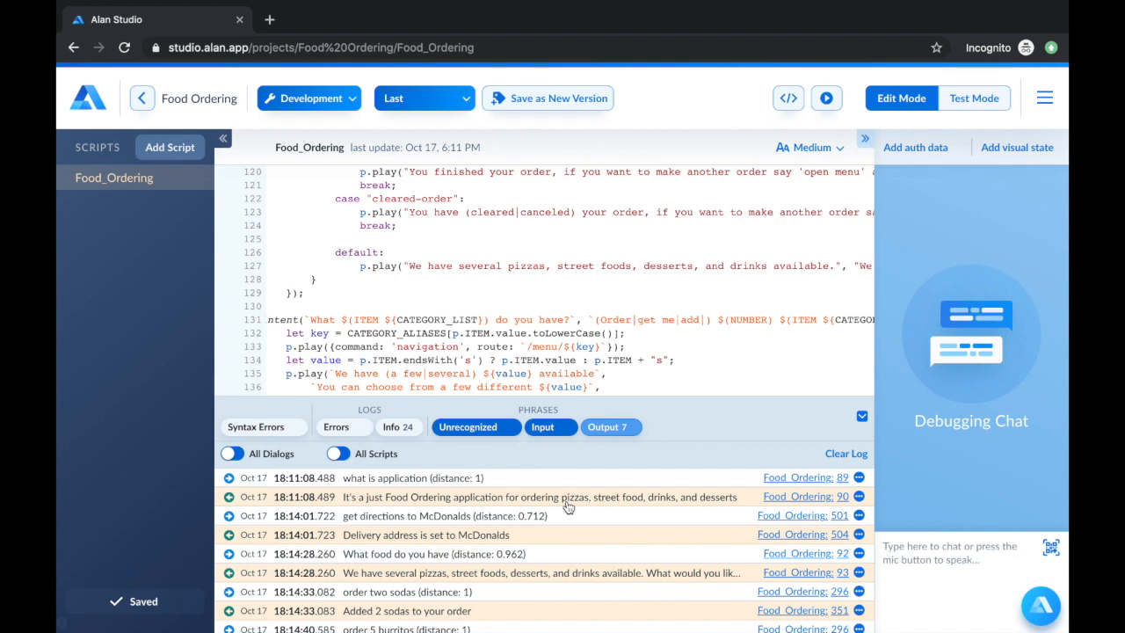
# Select the Production environment and show the project's embed code
pyautogui.scroll(-3)
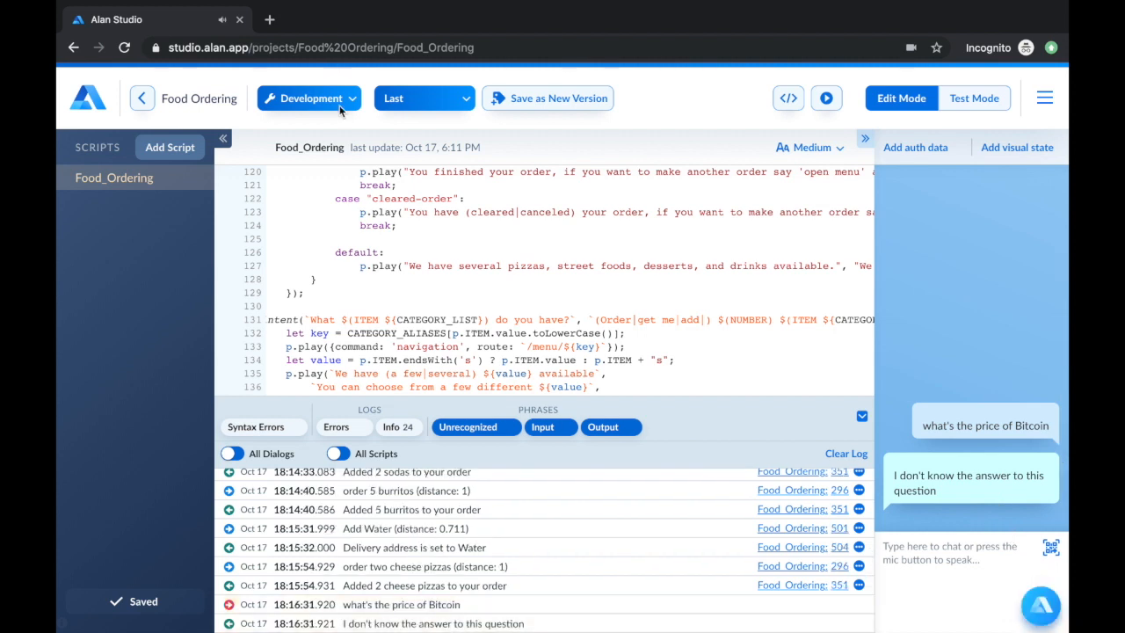
pyautogui.moveTo(352, 589)
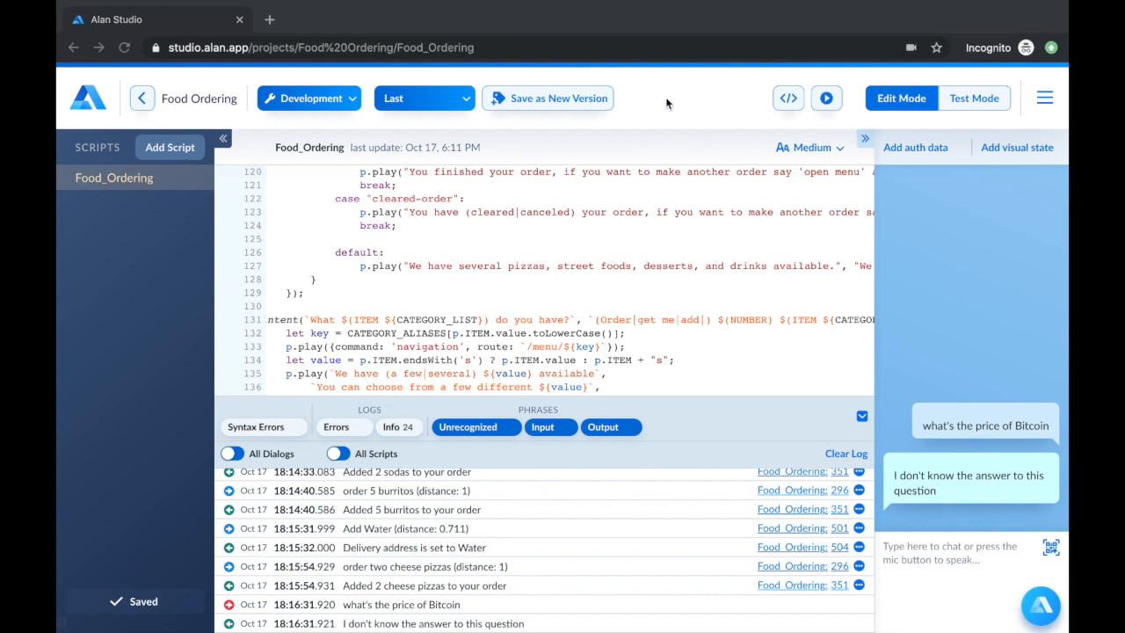
pyautogui.click(308, 98)
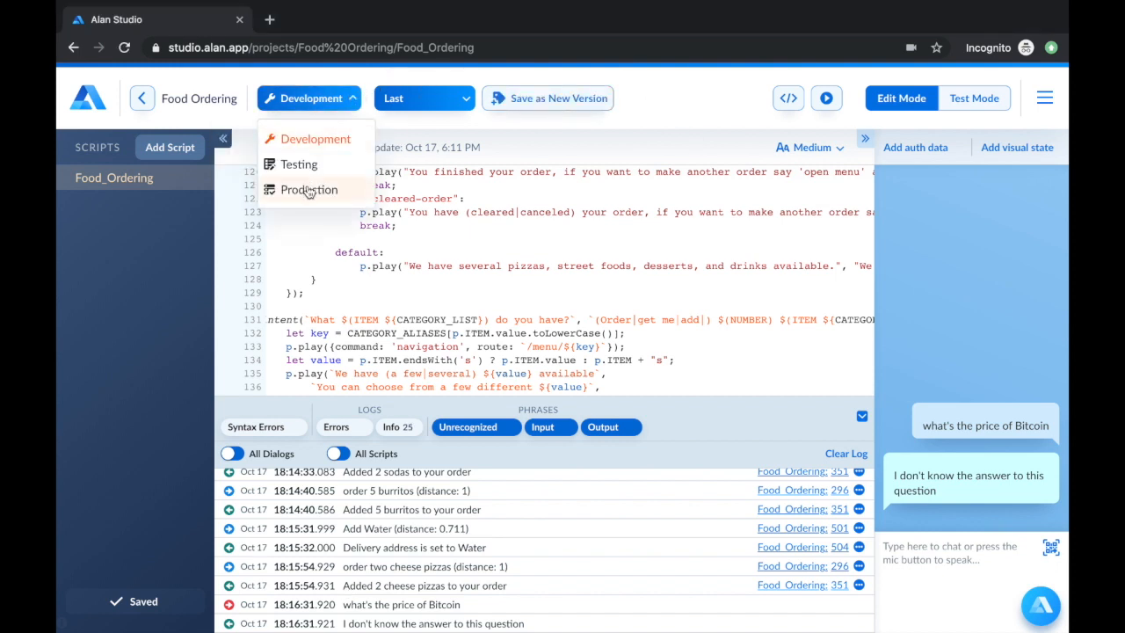
pyautogui.click(310, 190)
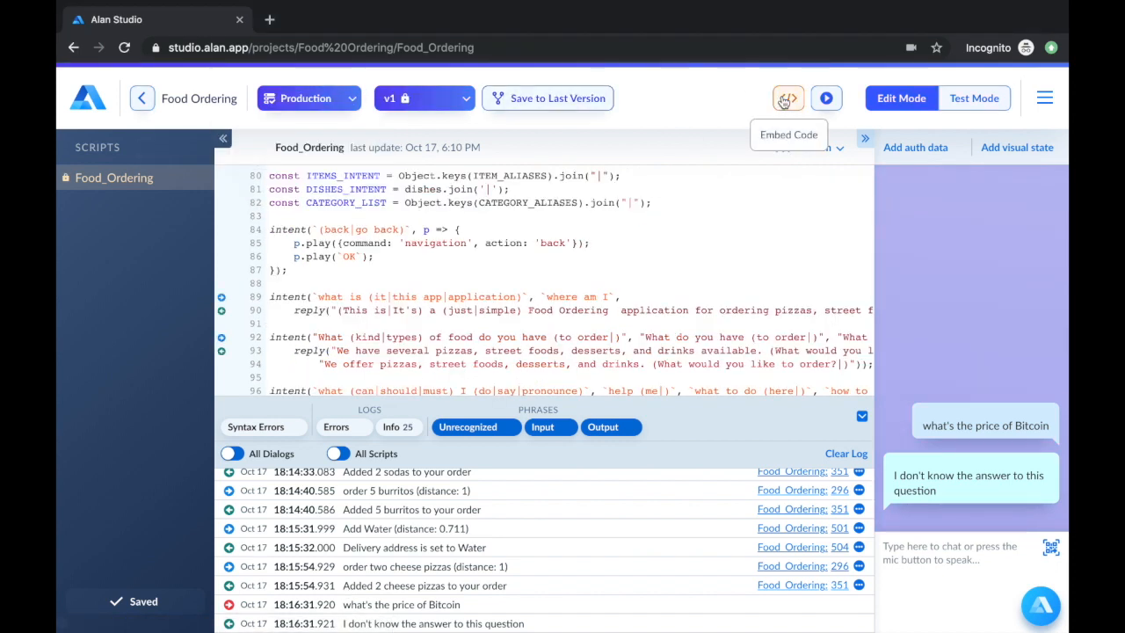
pyautogui.click(787, 99)
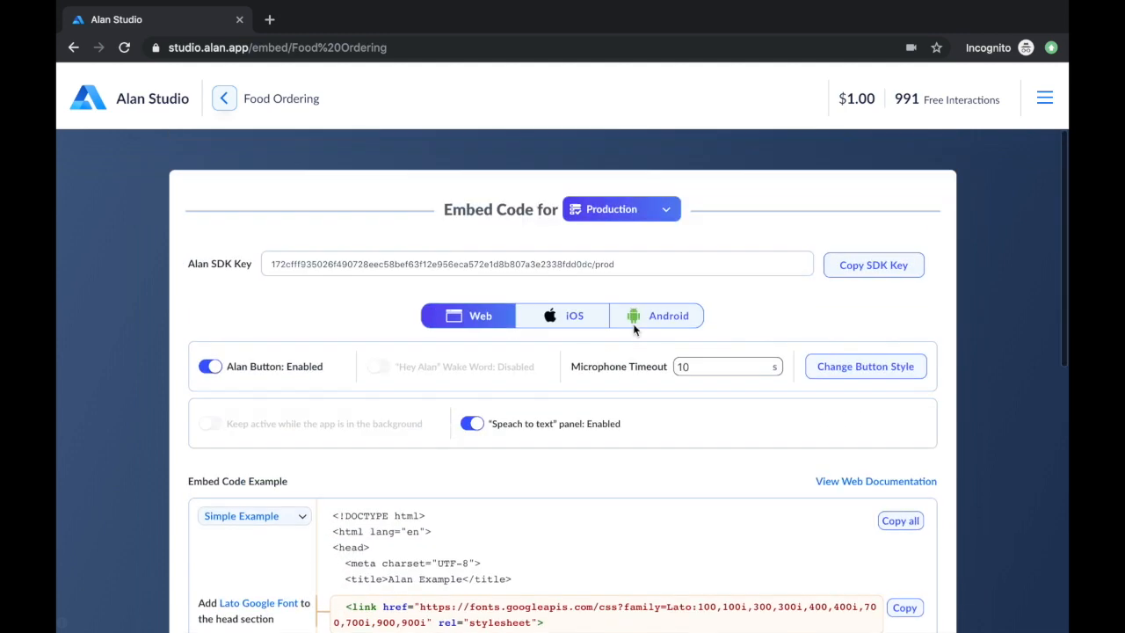
# View the iOS integration instructions on the Embed Code page
pyautogui.scroll(-3)
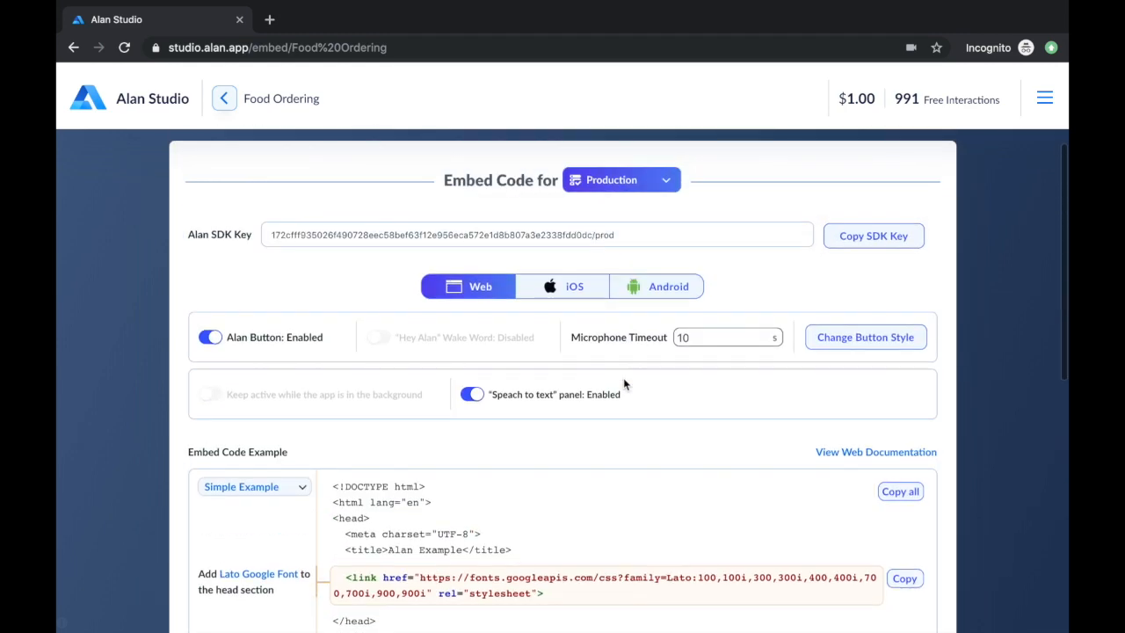
pyautogui.click(655, 287)
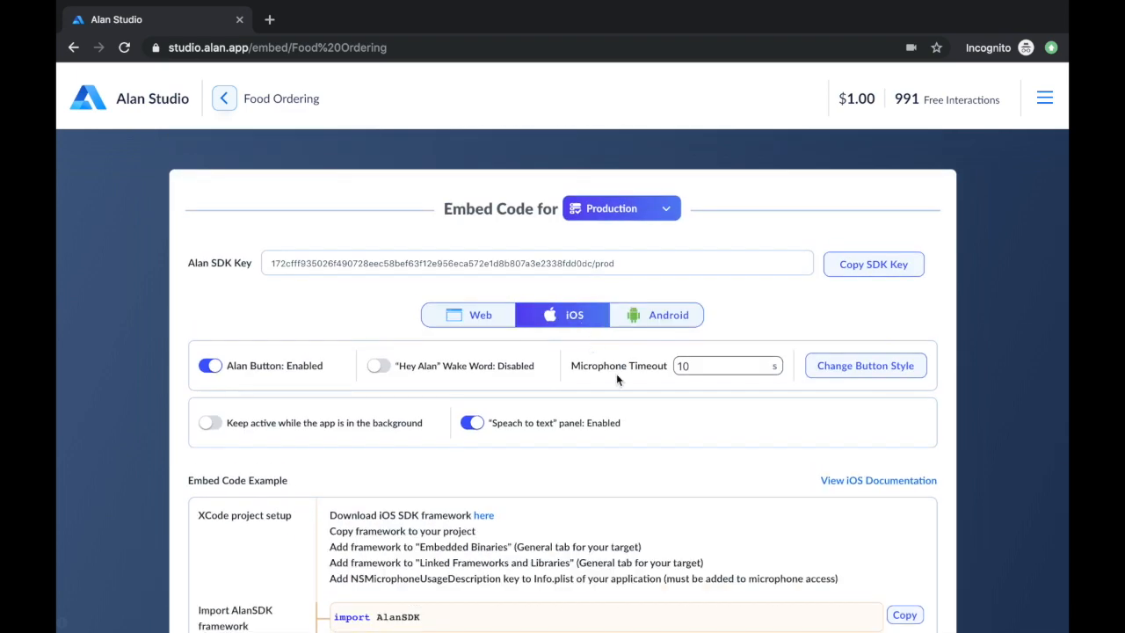
pyautogui.moveTo(651, 422)
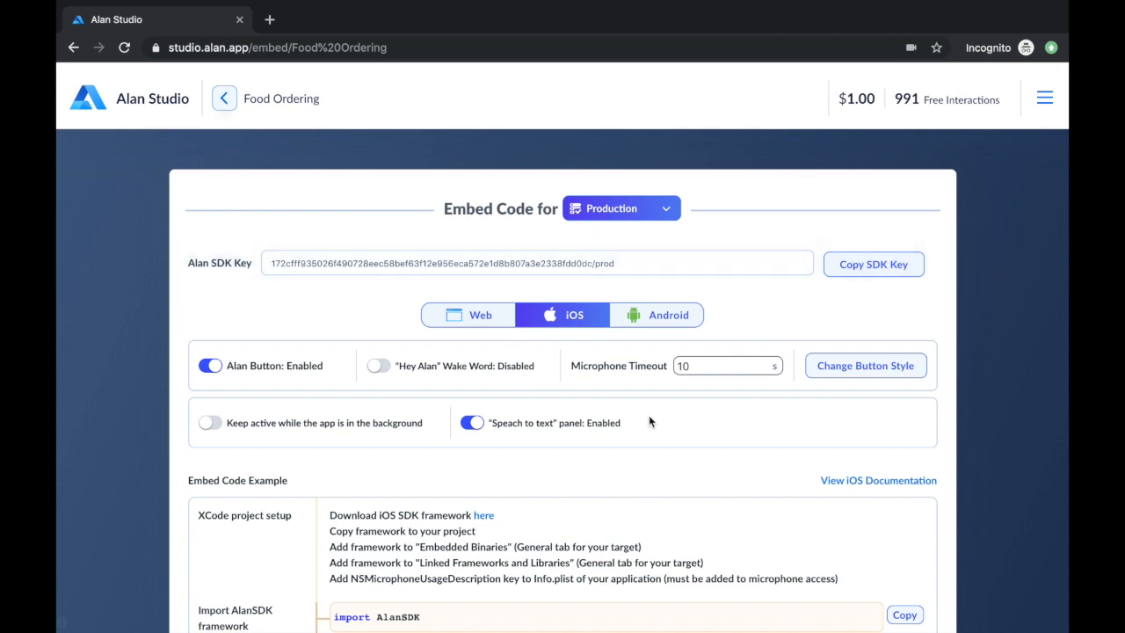
pyautogui.scroll(-3)
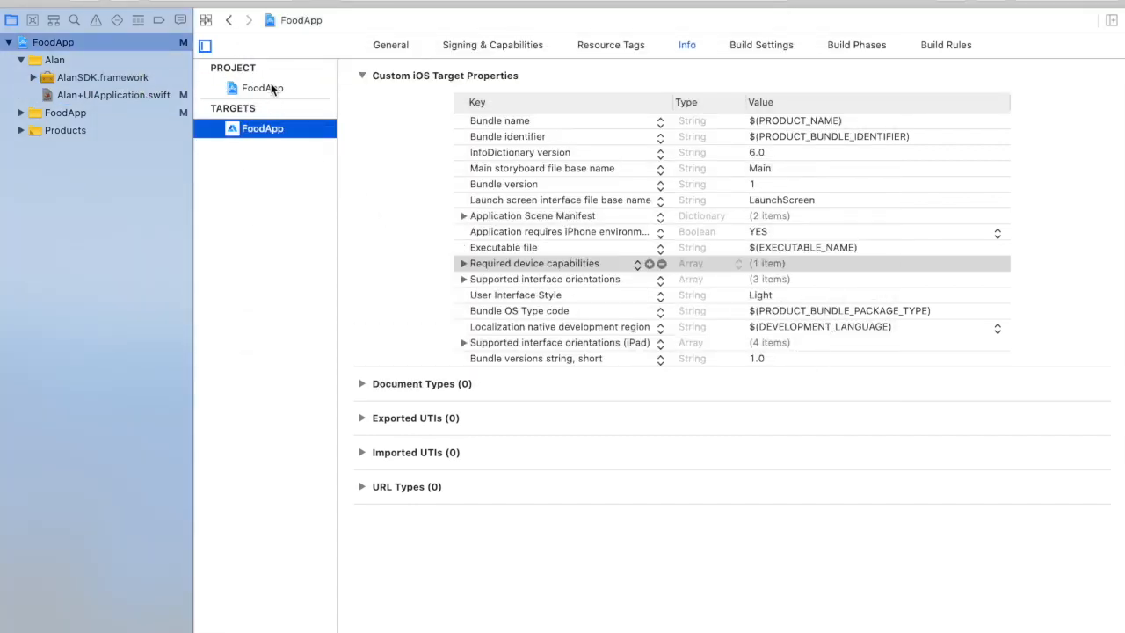
# Review the target's frameworks, then add the Privacy - Microphone Usage Description key in Info
pyautogui.click(390, 46)
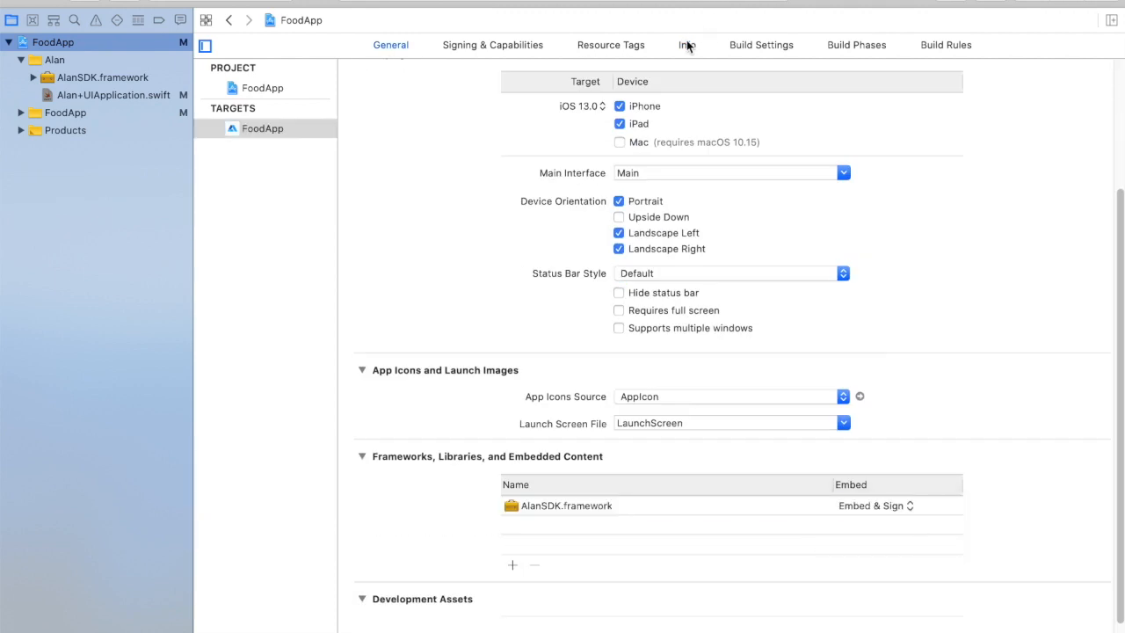
pyautogui.click(685, 46)
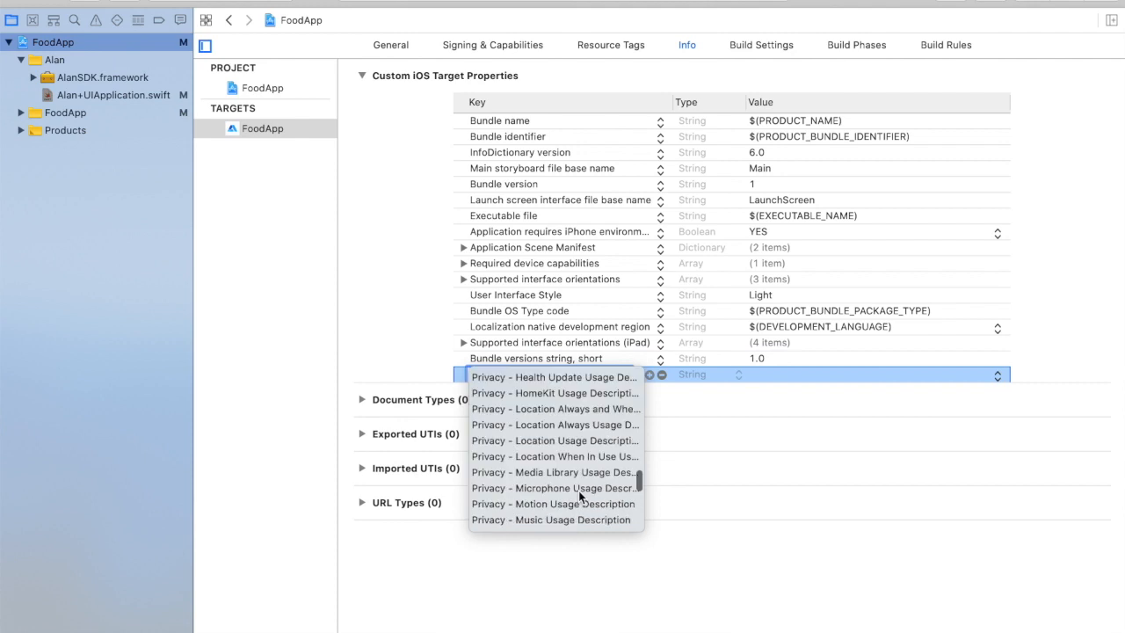
pyautogui.click(555, 489)
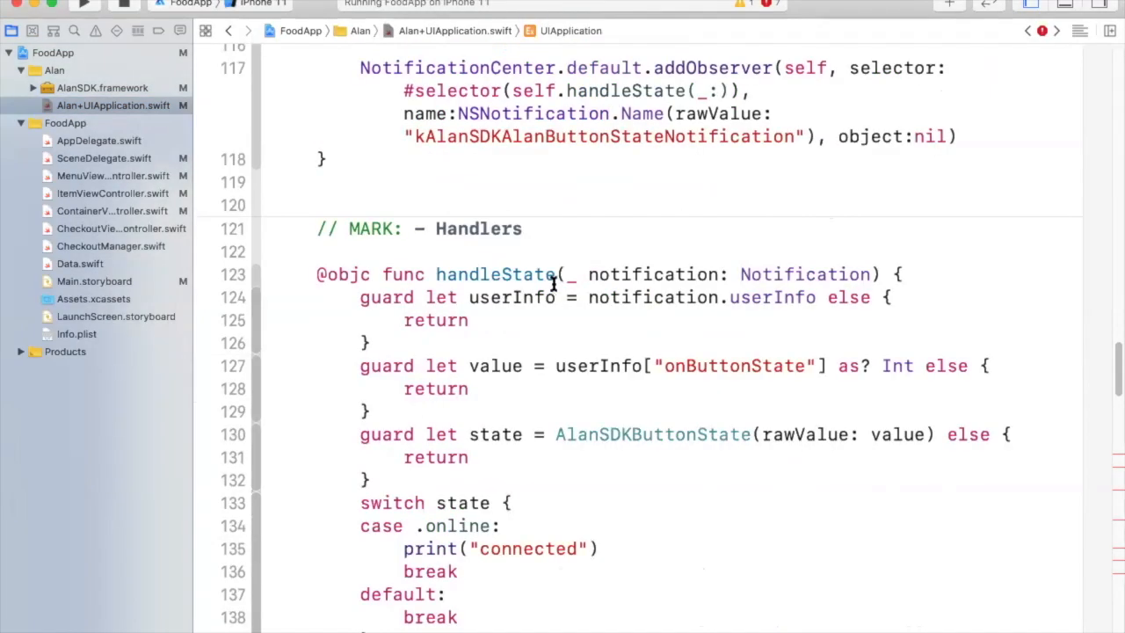
pyautogui.moveTo(541, 267)
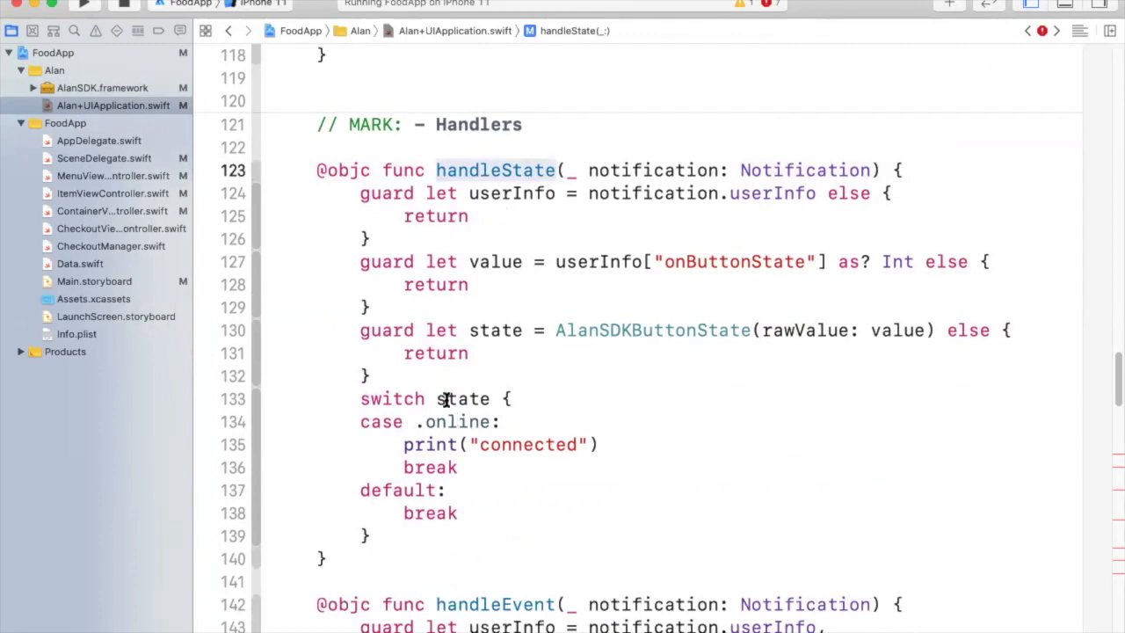
pyautogui.scroll(-3)
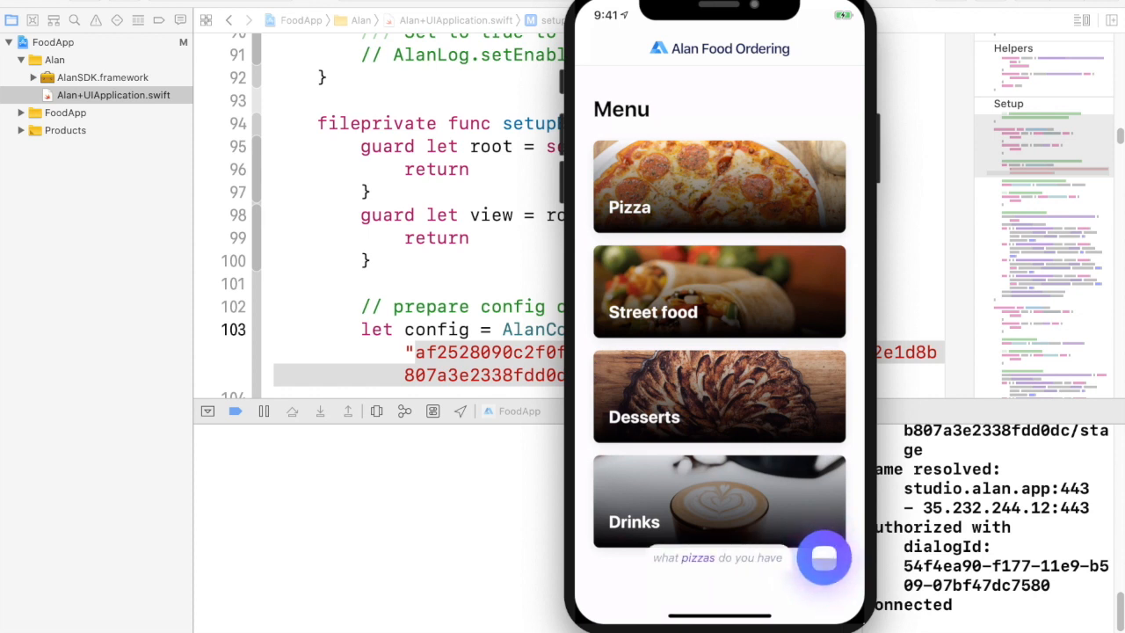
# Open the Pizza category in the simulator app and scroll its list
pyautogui.click(719, 187)
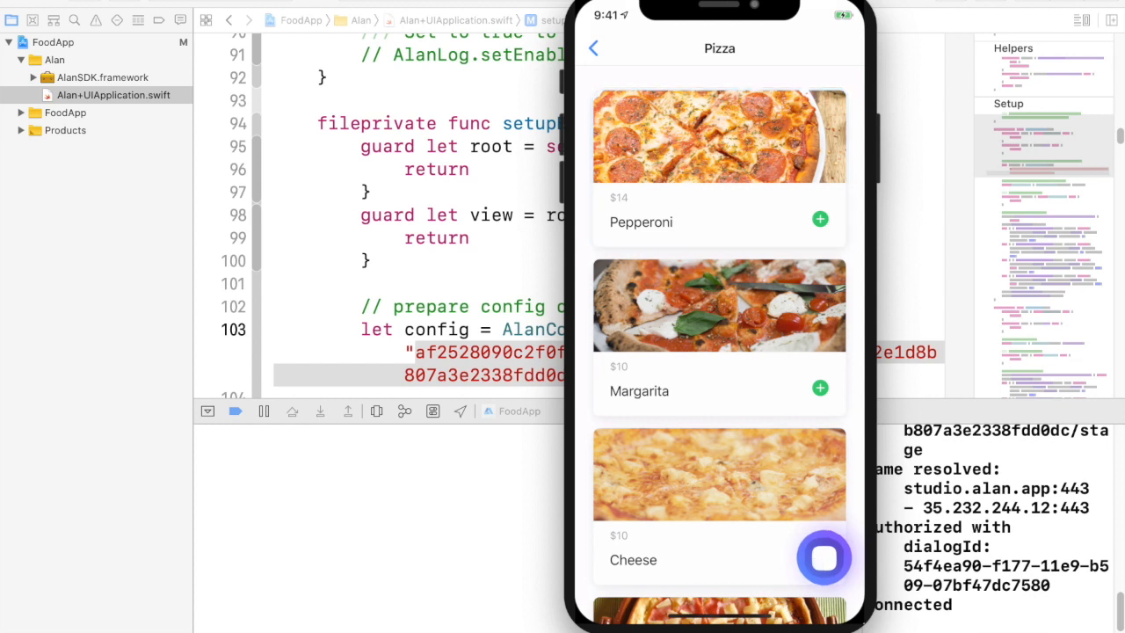
pyautogui.scroll(-3)
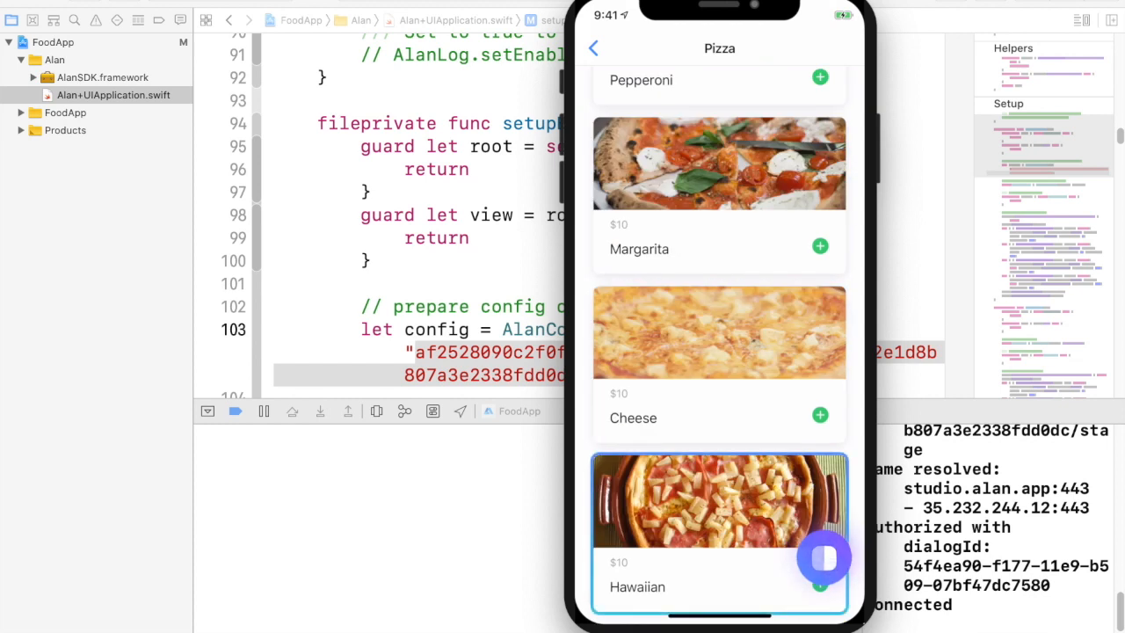